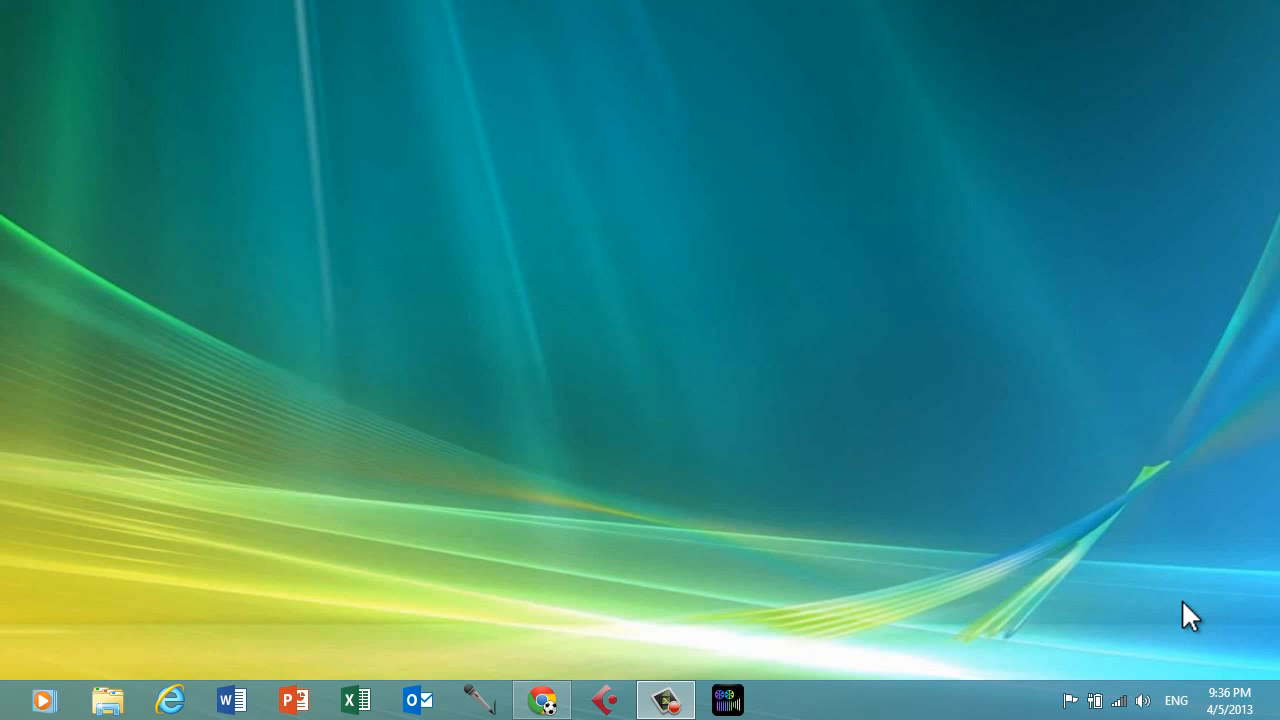
{"action": "mouse_move", "coordinate": [30, 10]}
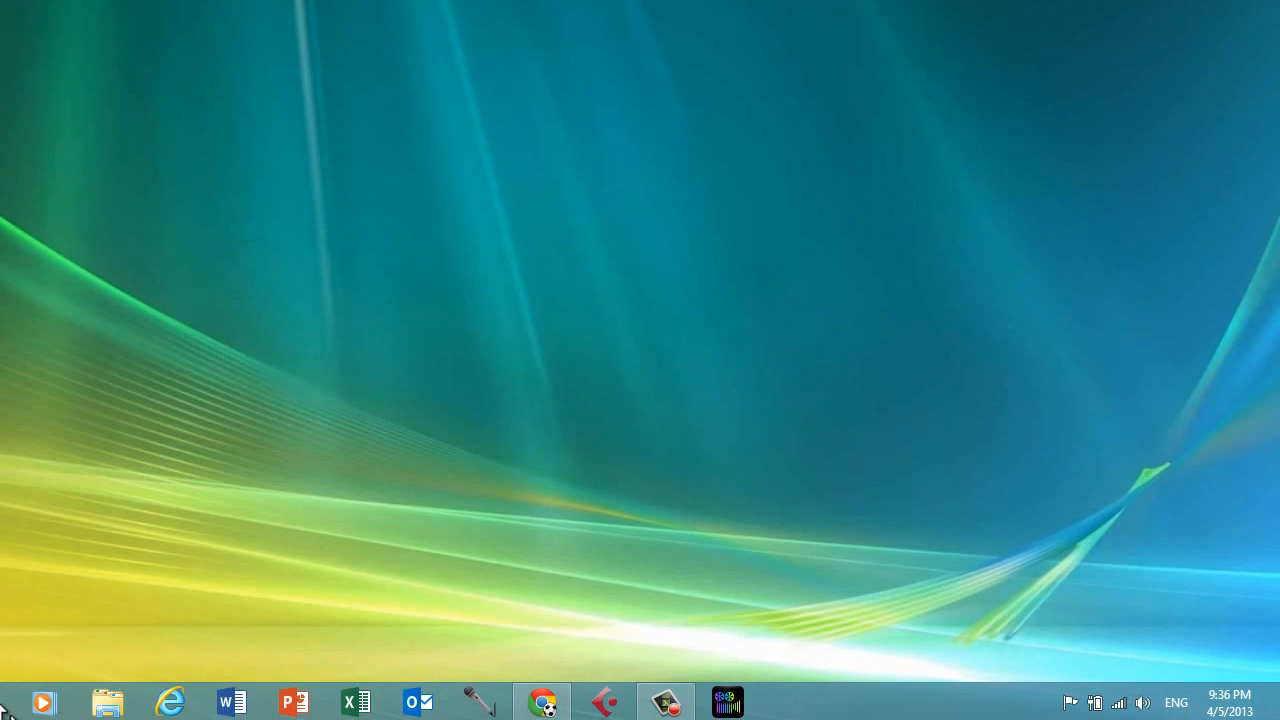
{"action": "mouse_move", "coordinate": [44, 702]}
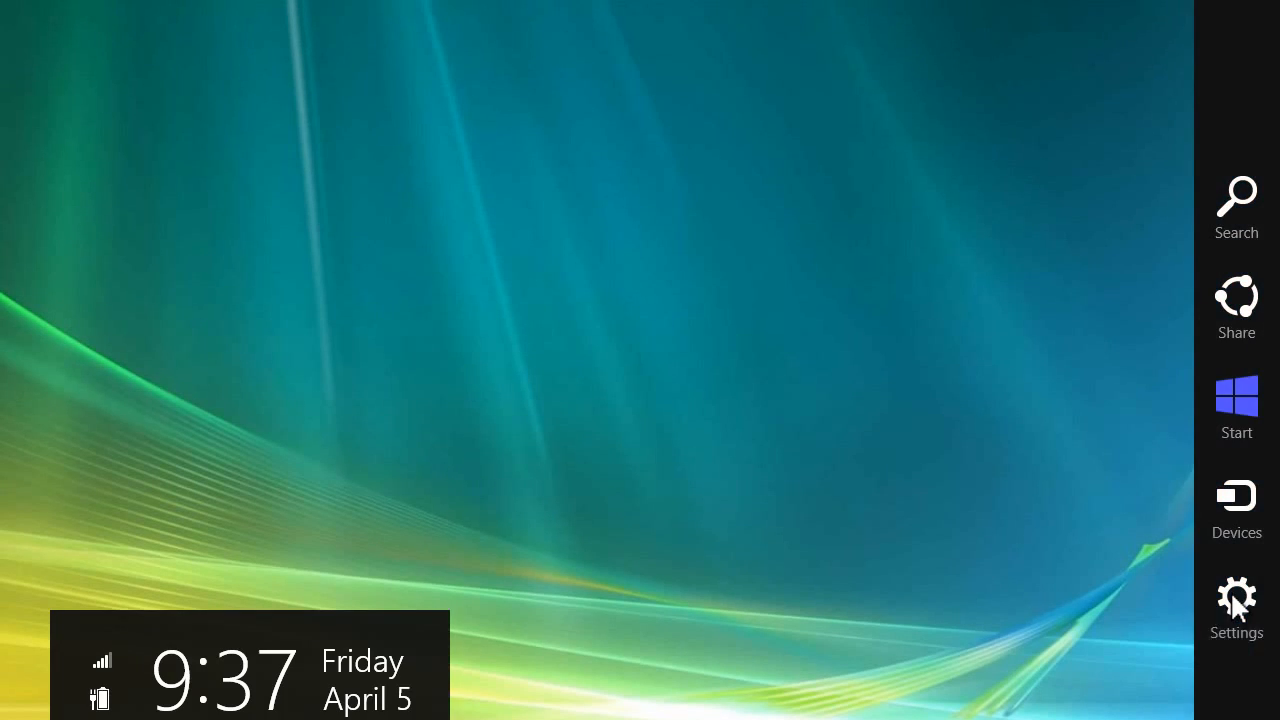
Reach Control Panel through the Charms bar's Settings pane
{"action": "left_click", "coordinate": [1236, 600]}
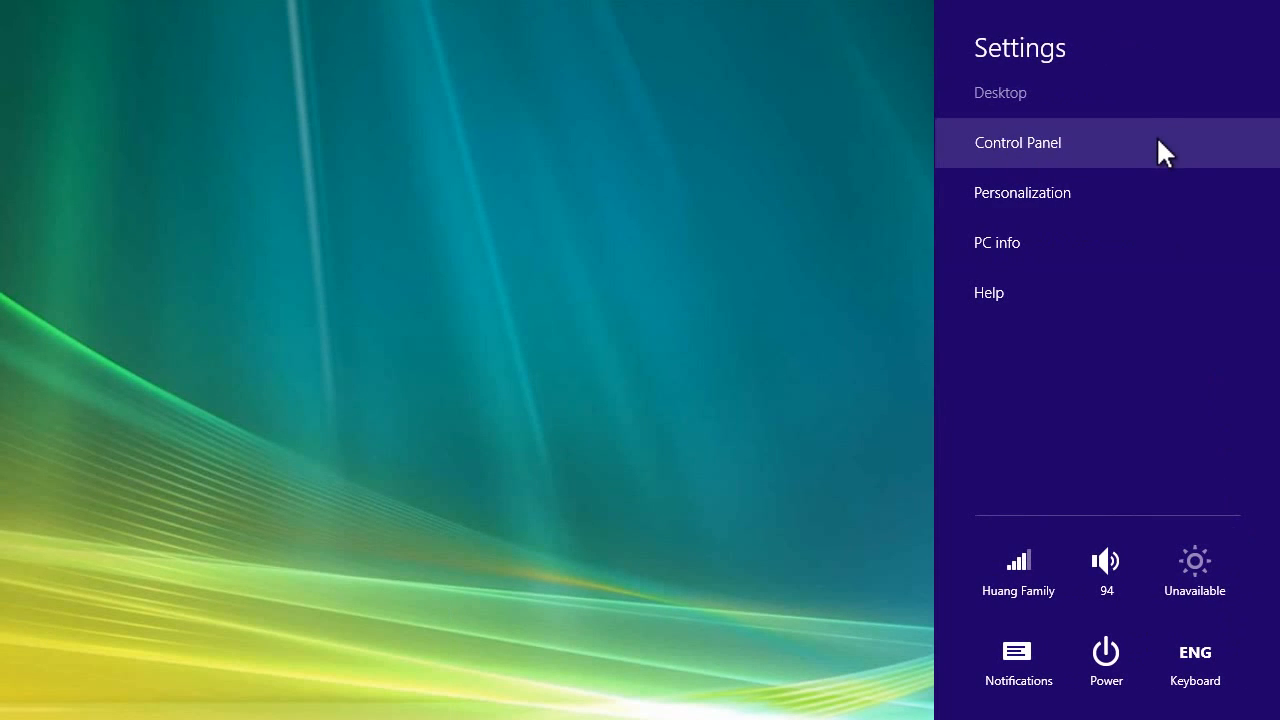
{"action": "left_click", "coordinate": [1016, 142]}
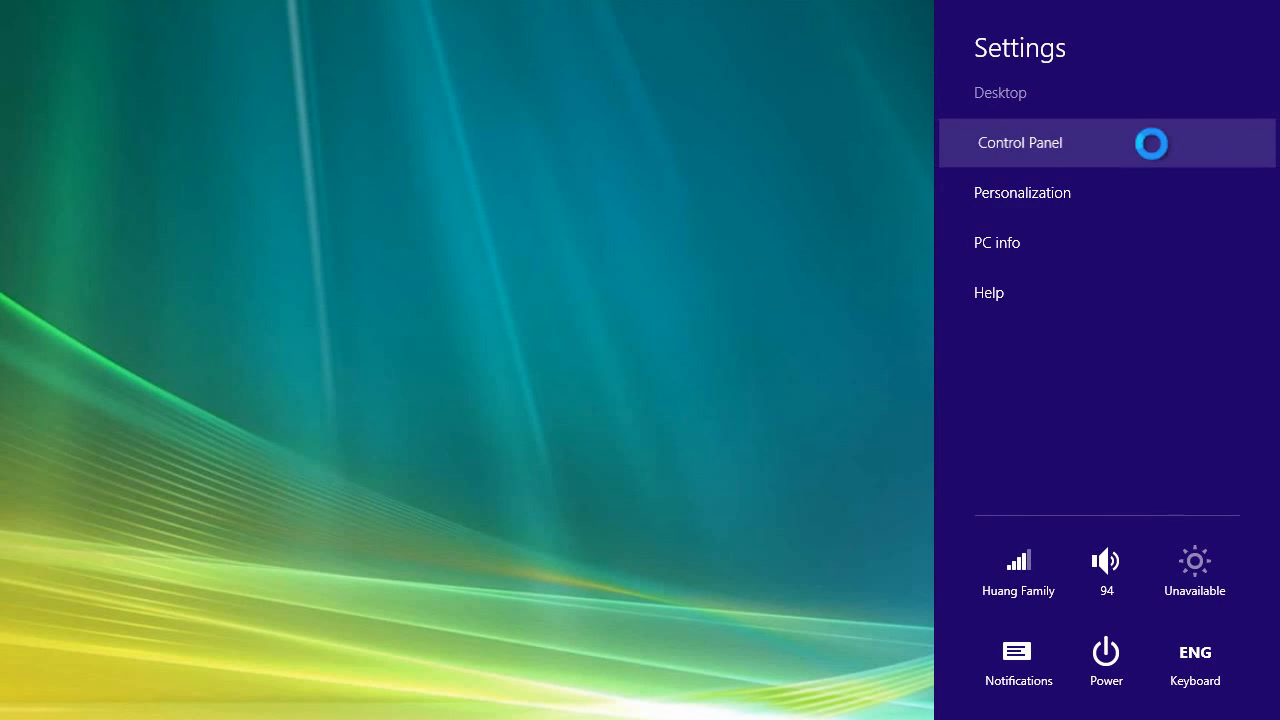
{"action": "left_click", "coordinate": [1020, 142]}
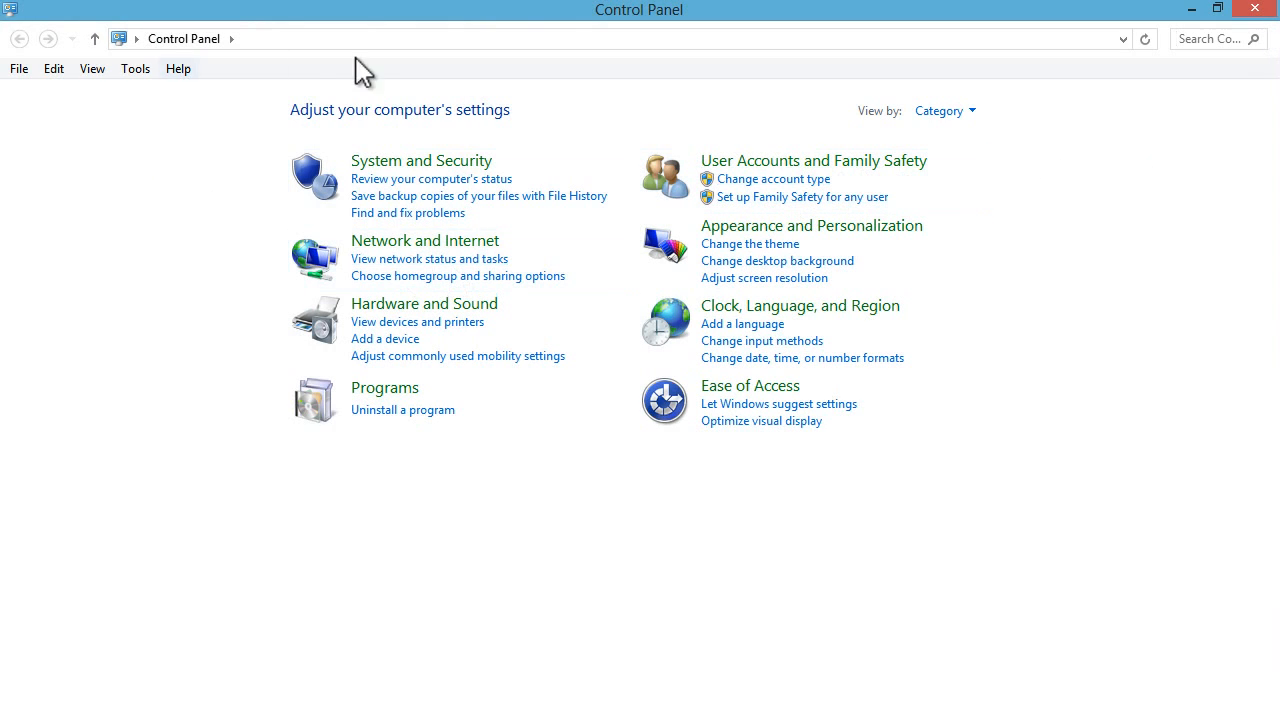
{"action": "mouse_move", "coordinate": [364, 140]}
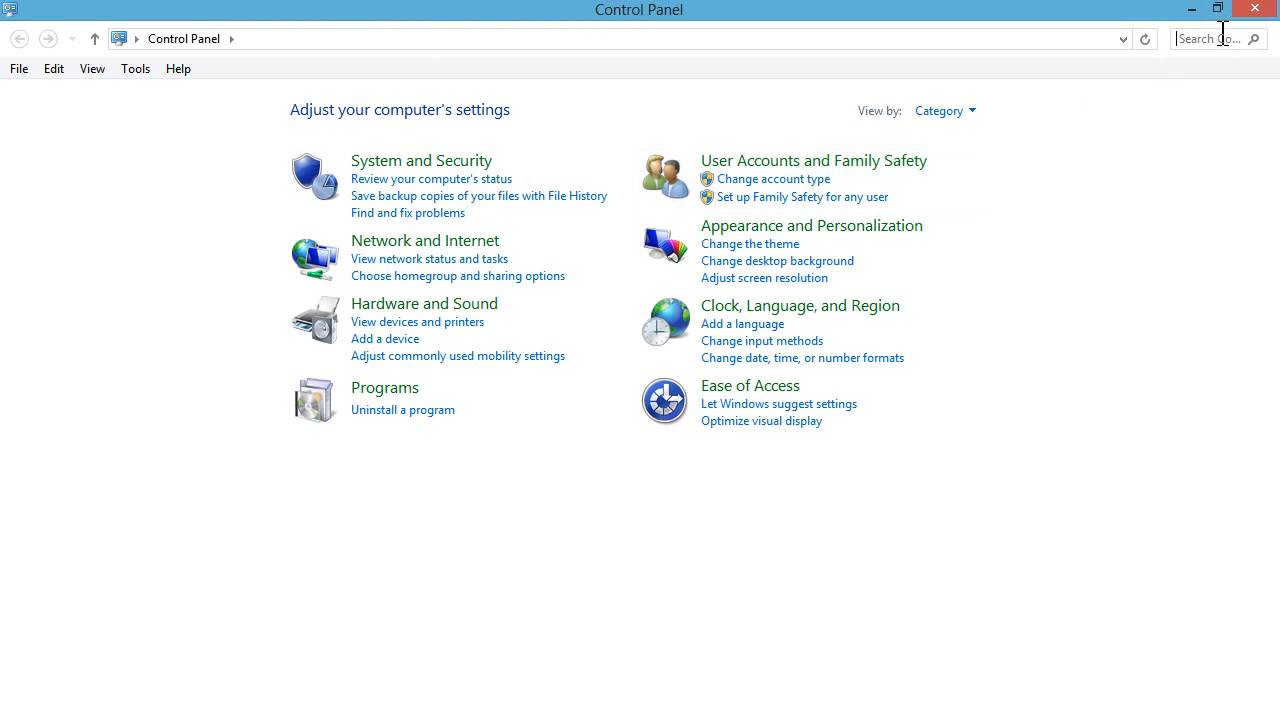
Search Control Panel for "windows" to list Windows Defender among the results
{"action": "left_click", "coordinate": [1210, 38]}
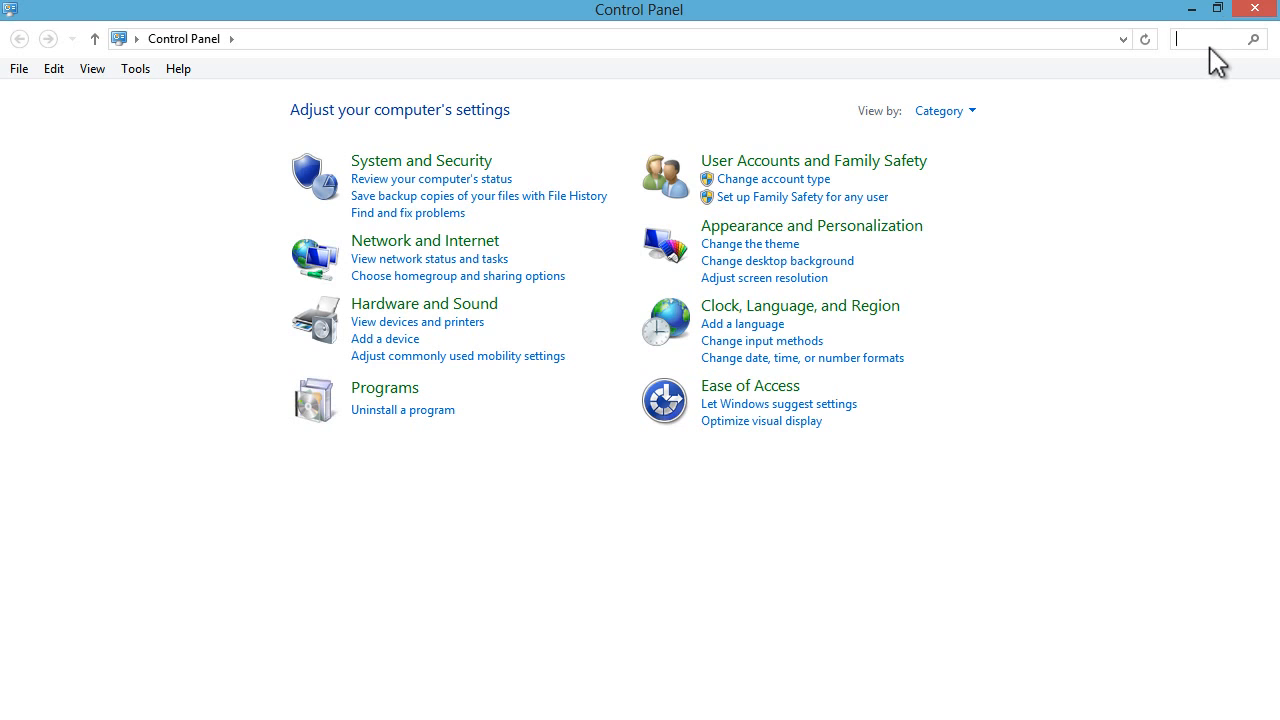
{"action": "type", "text": "windows"}
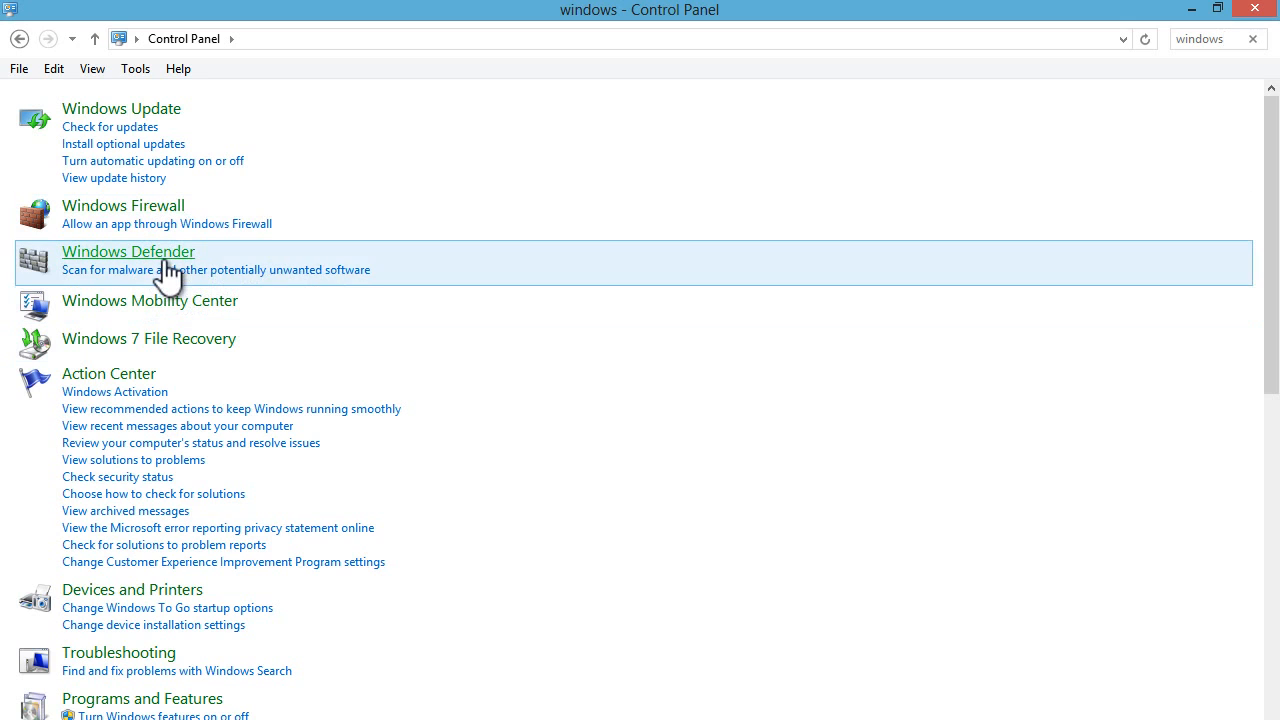
{"action": "mouse_move", "coordinate": [128, 252]}
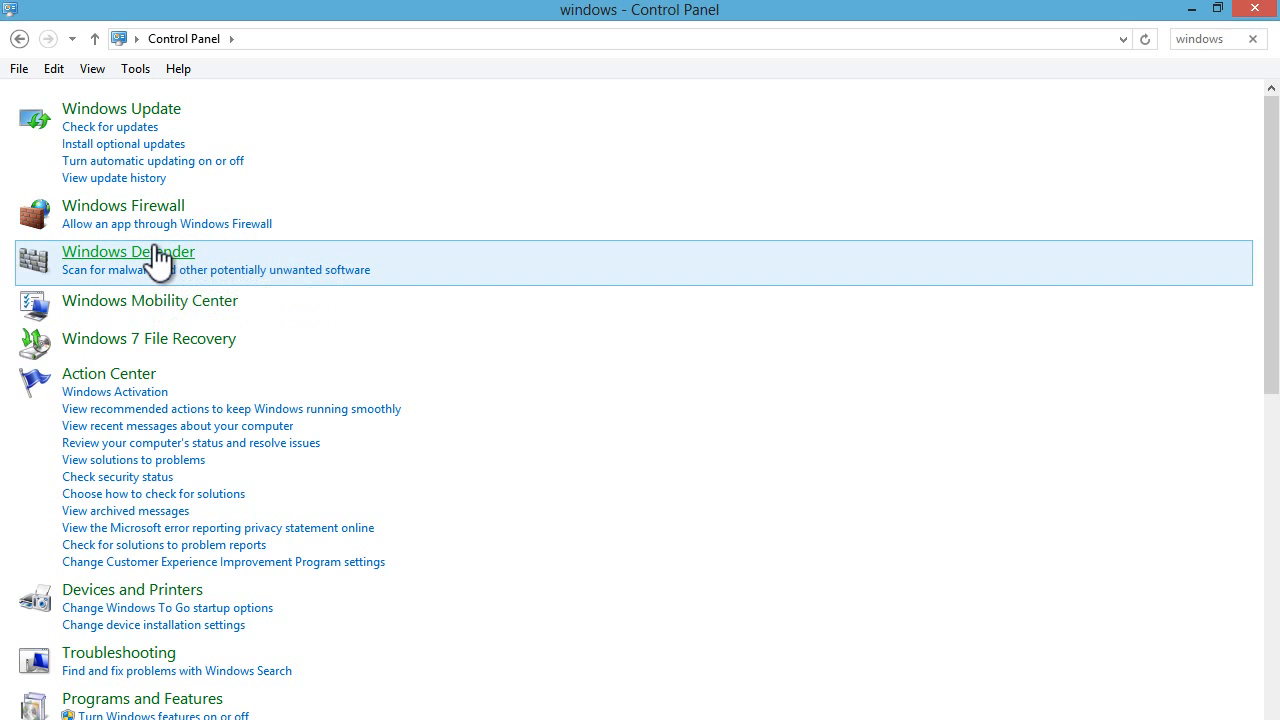
Launch Windows Defender from the results, showing PC status Protected
{"action": "left_click", "coordinate": [128, 252]}
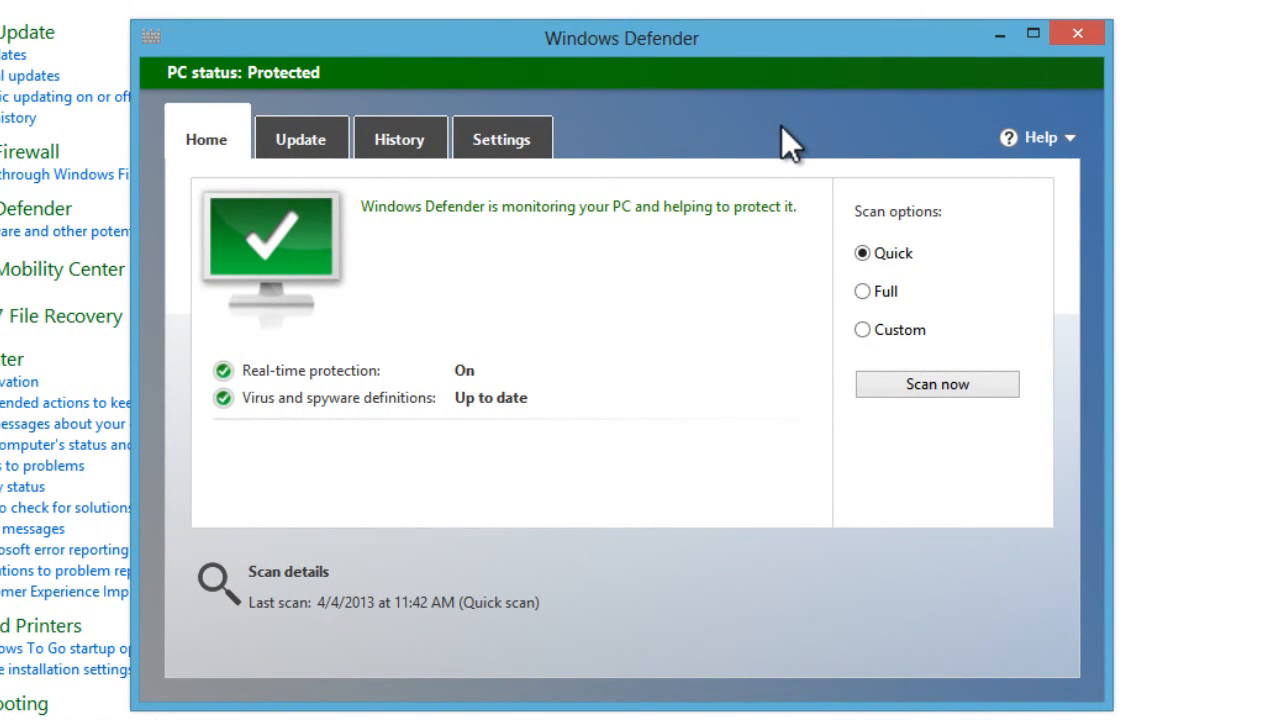
{"action": "mouse_move", "coordinate": [776, 150]}
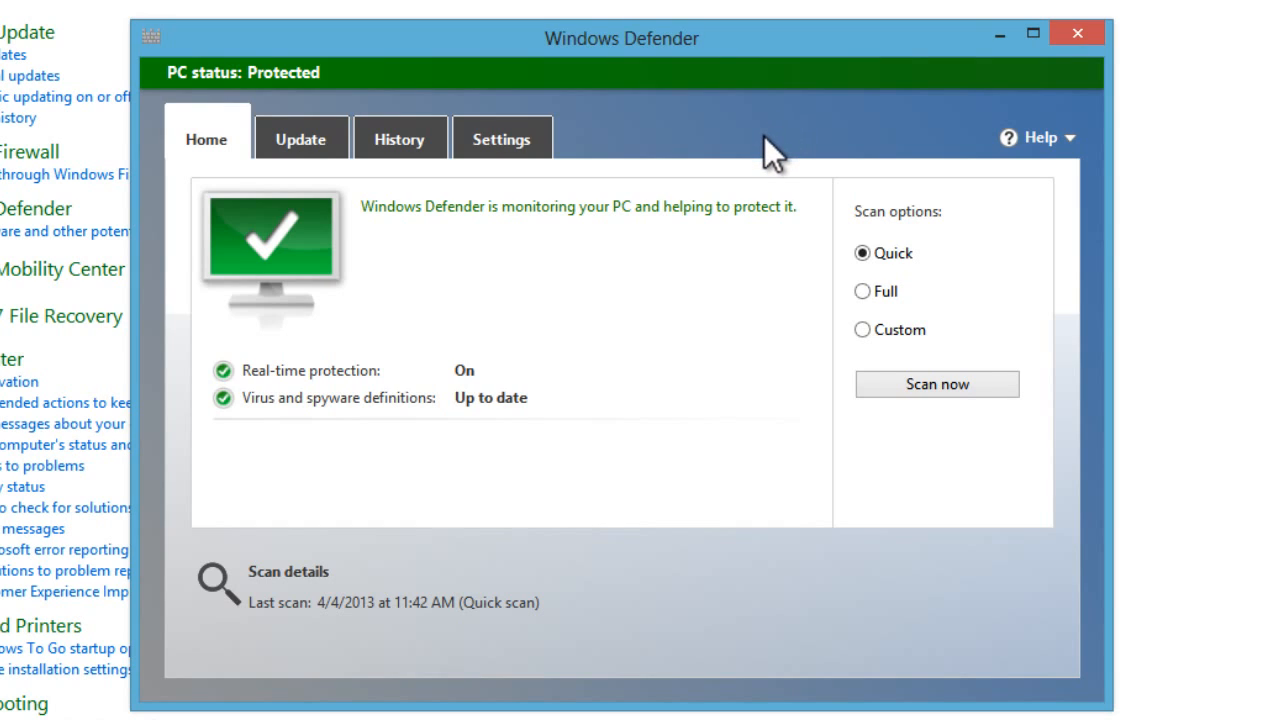
{"action": "mouse_move", "coordinate": [636, 164]}
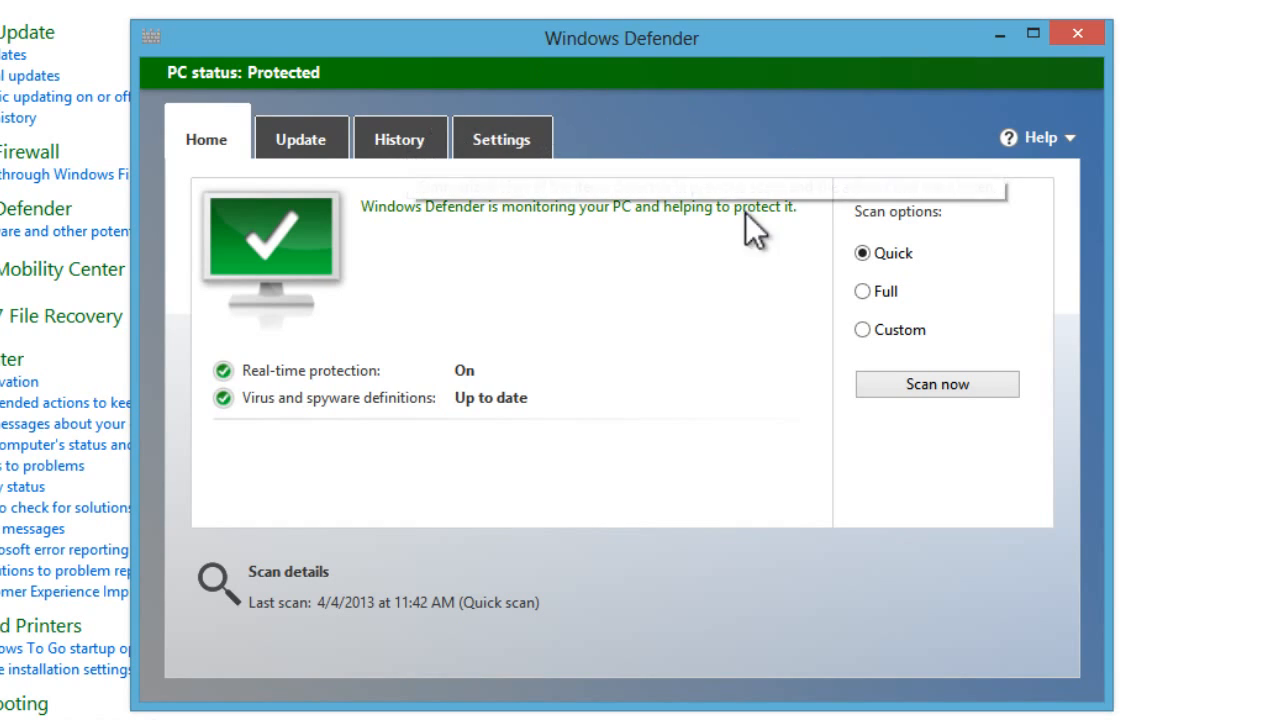
{"action": "mouse_move", "coordinate": [664, 302]}
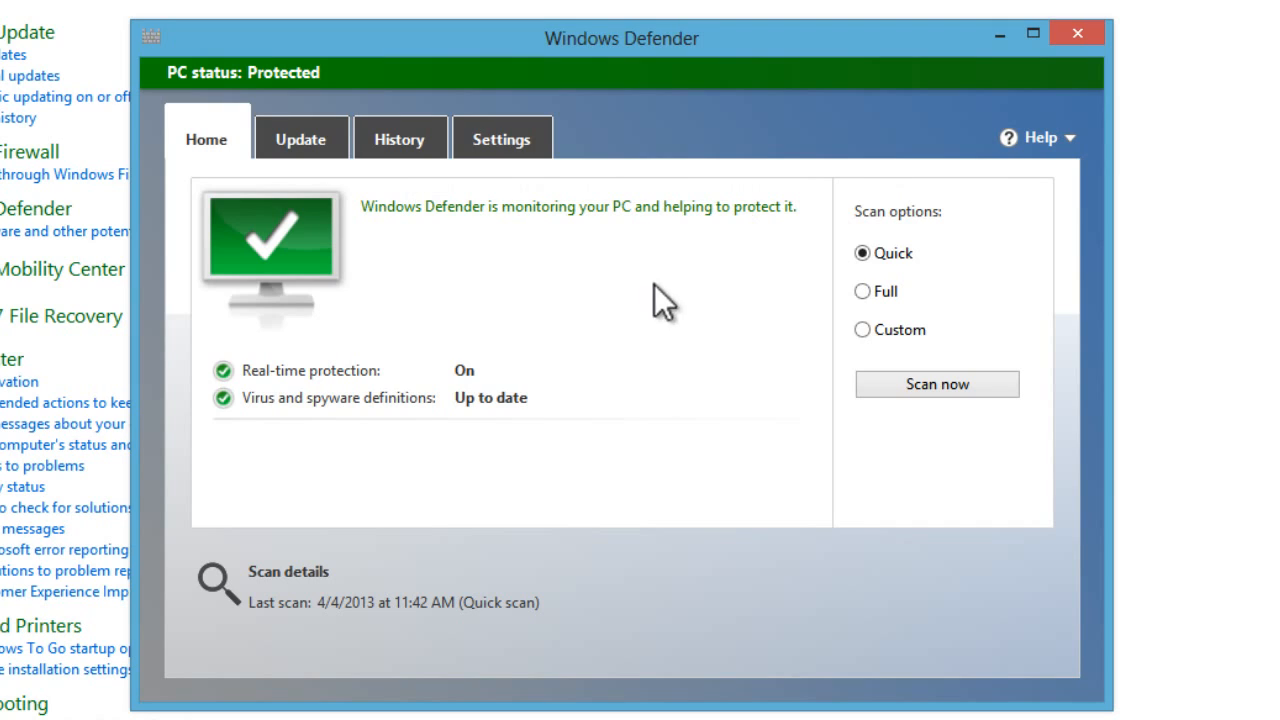
{"action": "mouse_move", "coordinate": [436, 140]}
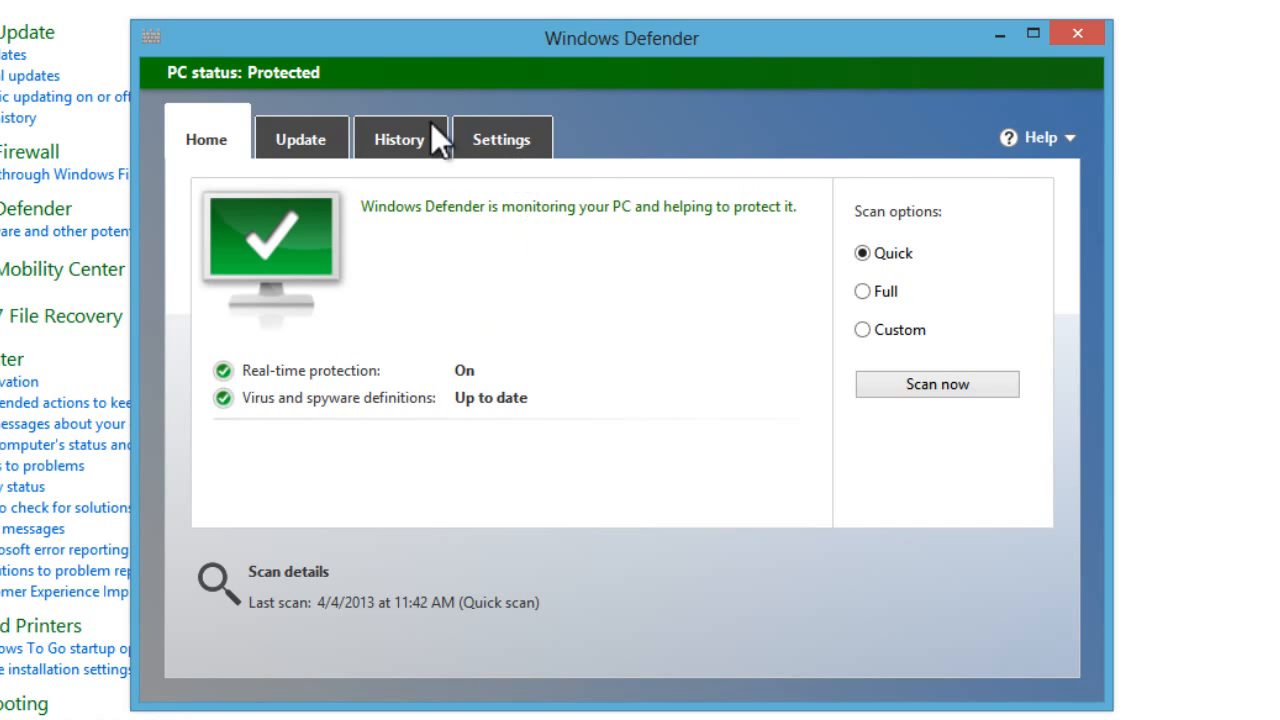
{"action": "mouse_move", "coordinate": [524, 310]}
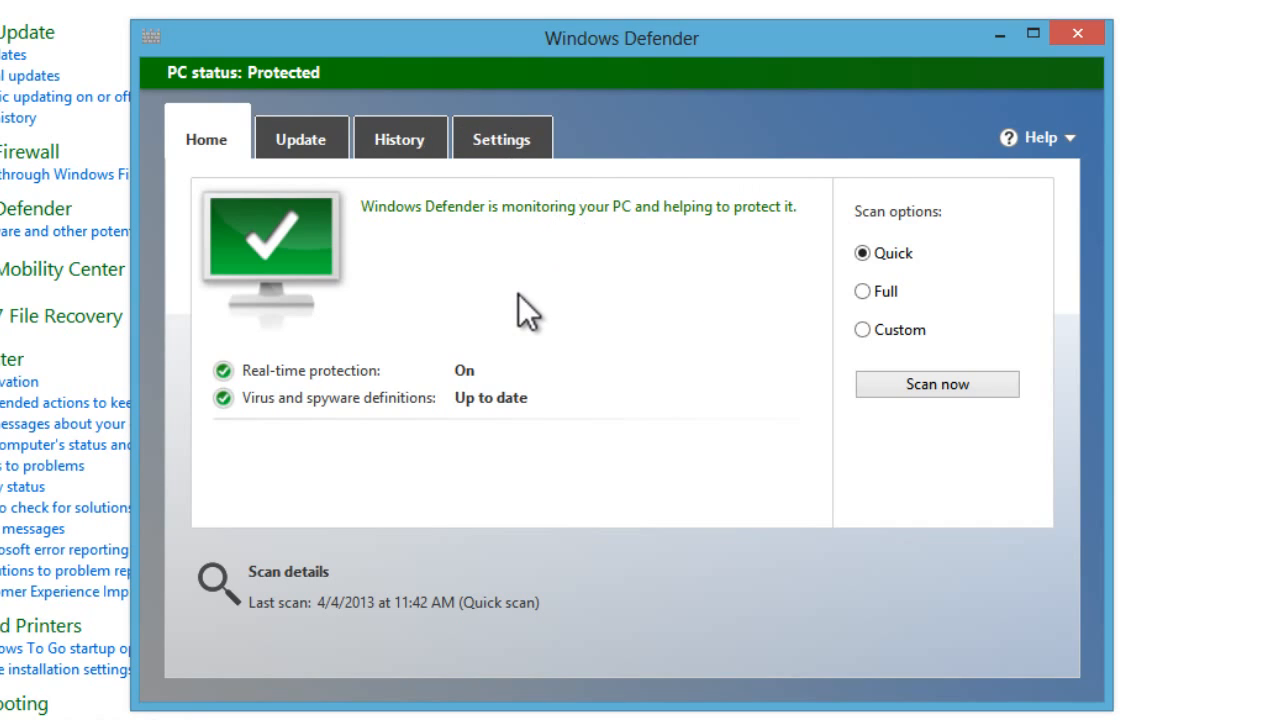
{"action": "mouse_move", "coordinate": [592, 284]}
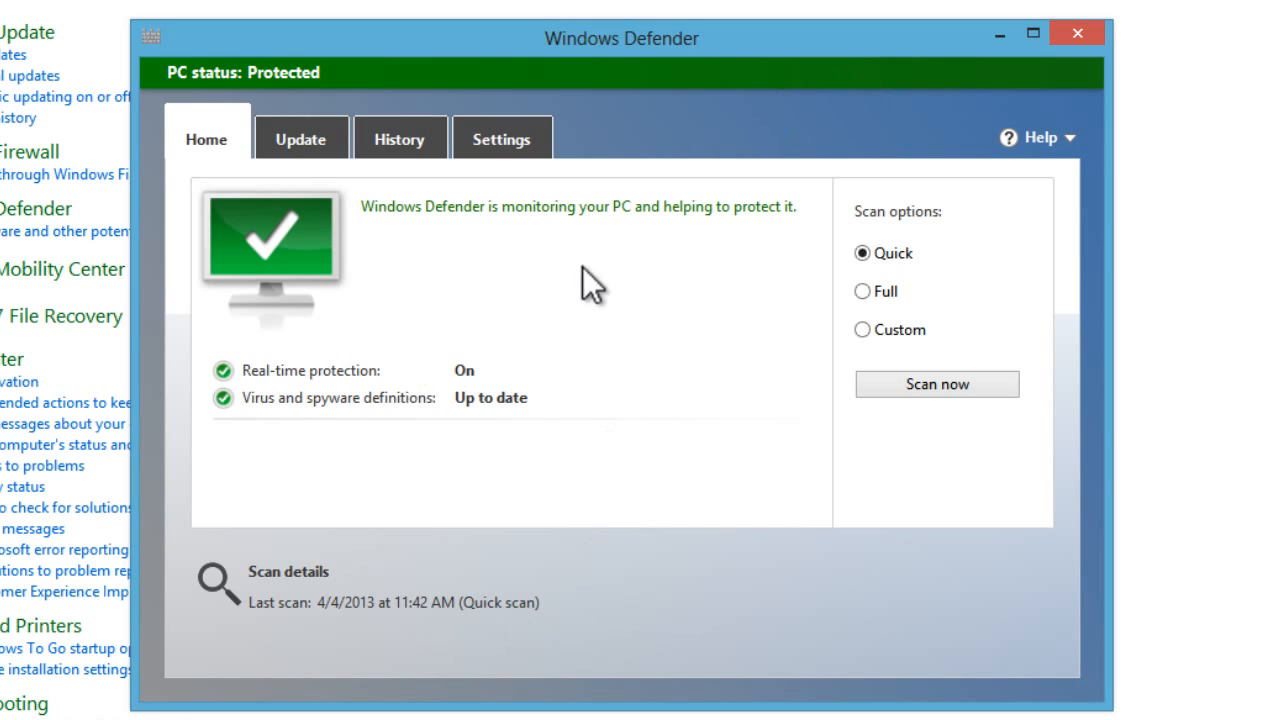
{"action": "mouse_move", "coordinate": [652, 456]}
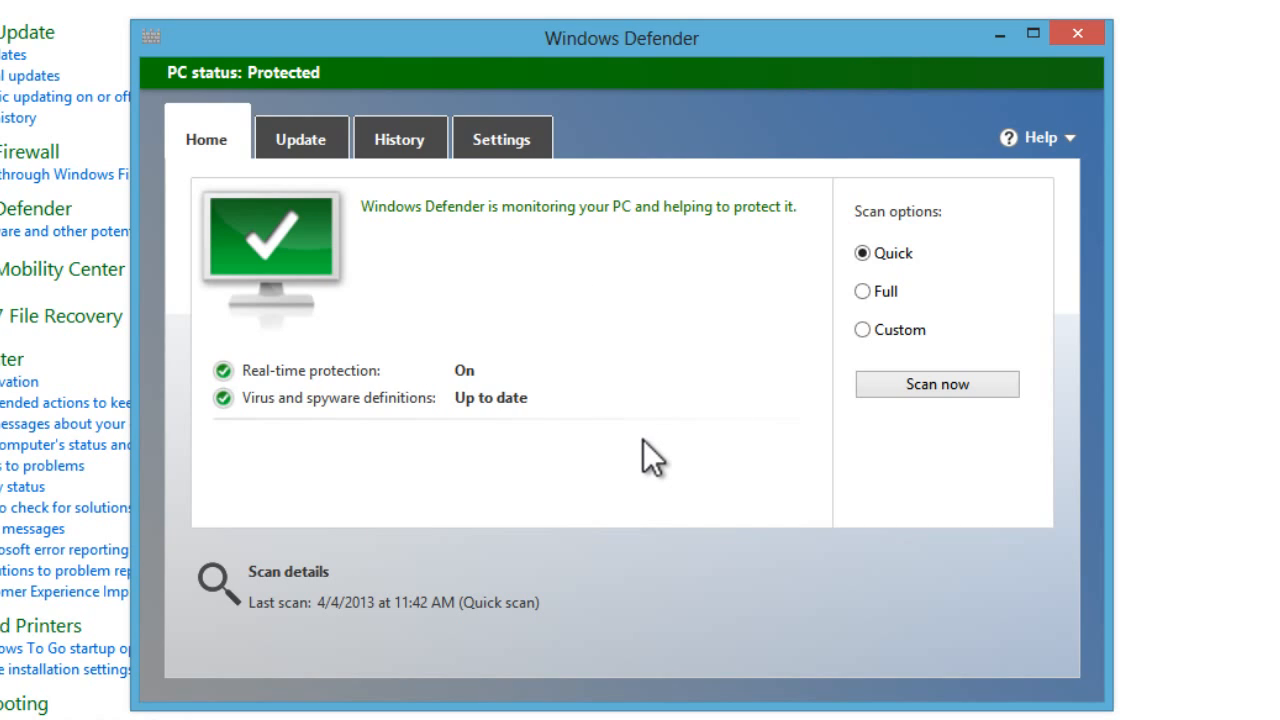
{"action": "mouse_move", "coordinate": [764, 258]}
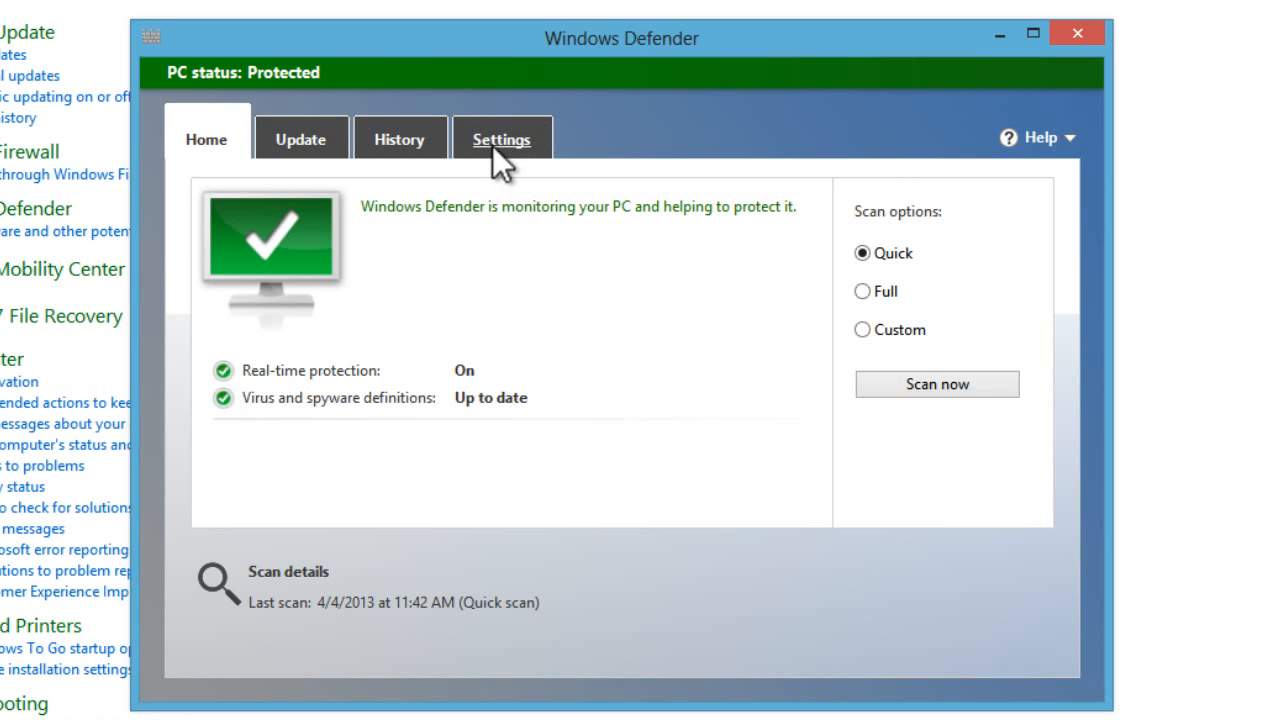
Uncheck 'Turn on real-time protection' in Settings and save, making PC status At risk
{"action": "left_click", "coordinate": [500, 138]}
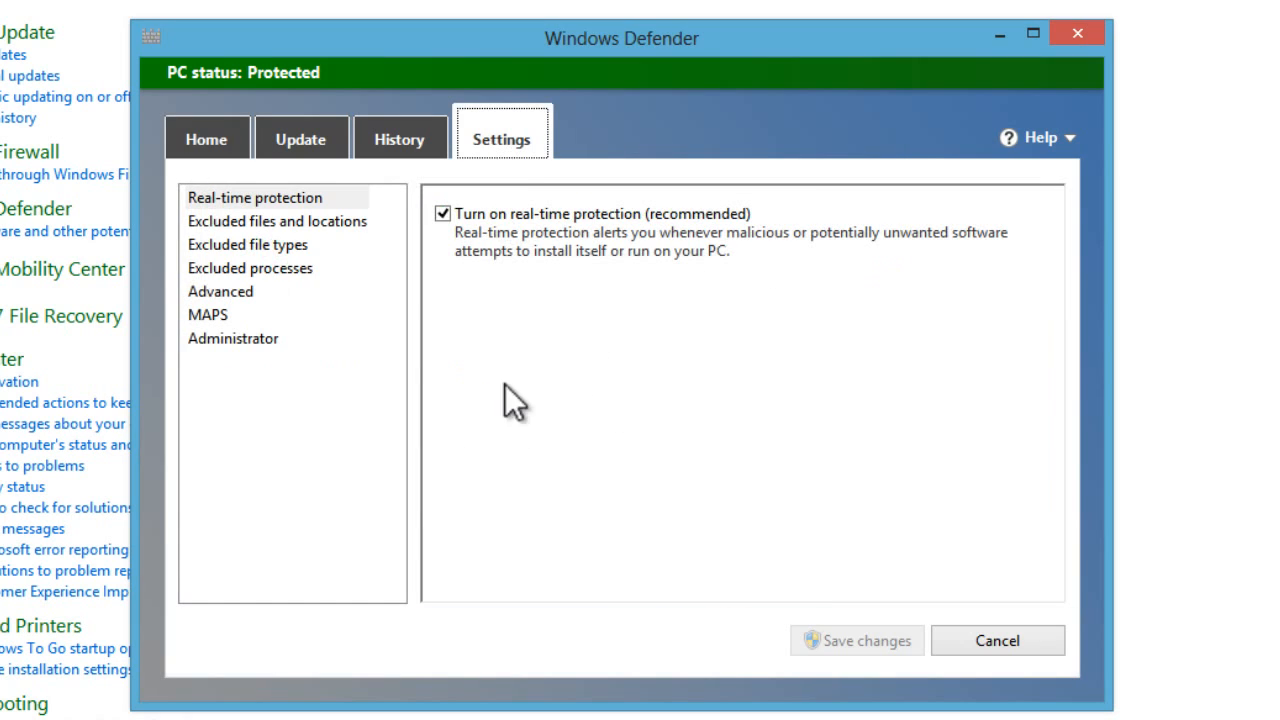
{"action": "mouse_move", "coordinate": [444, 236]}
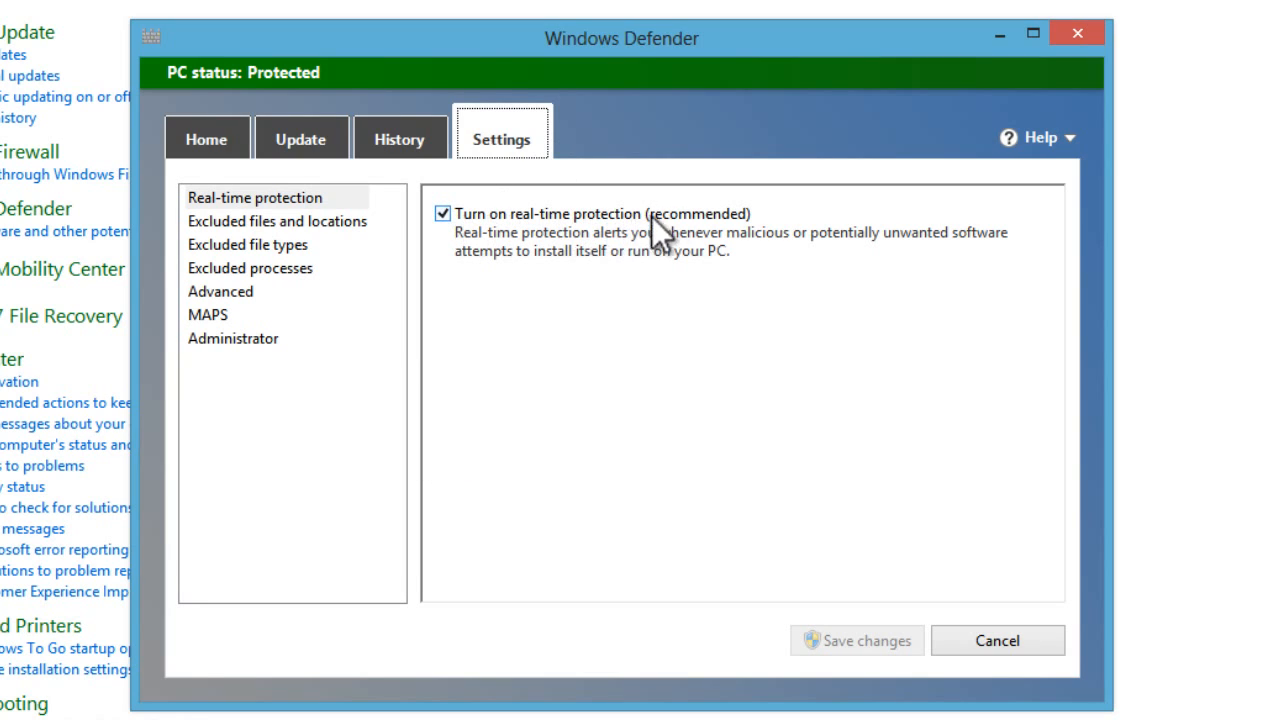
{"action": "mouse_move", "coordinate": [760, 244]}
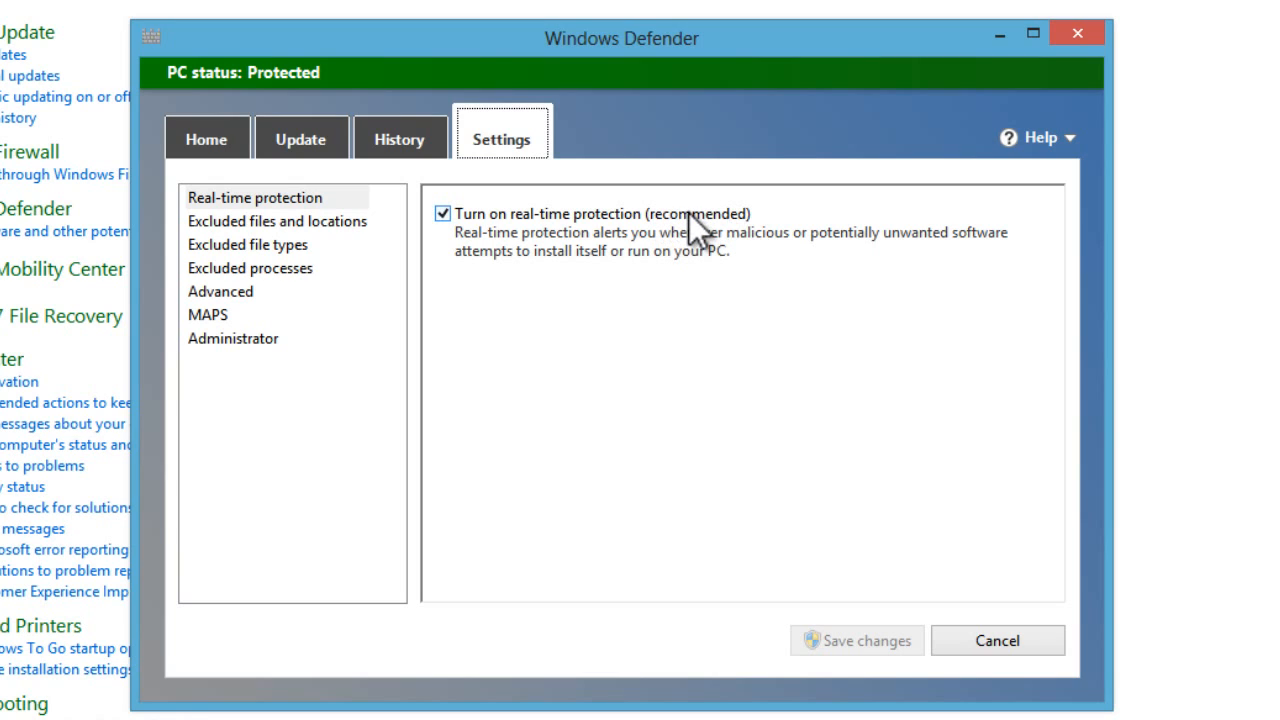
{"action": "mouse_move", "coordinate": [584, 256]}
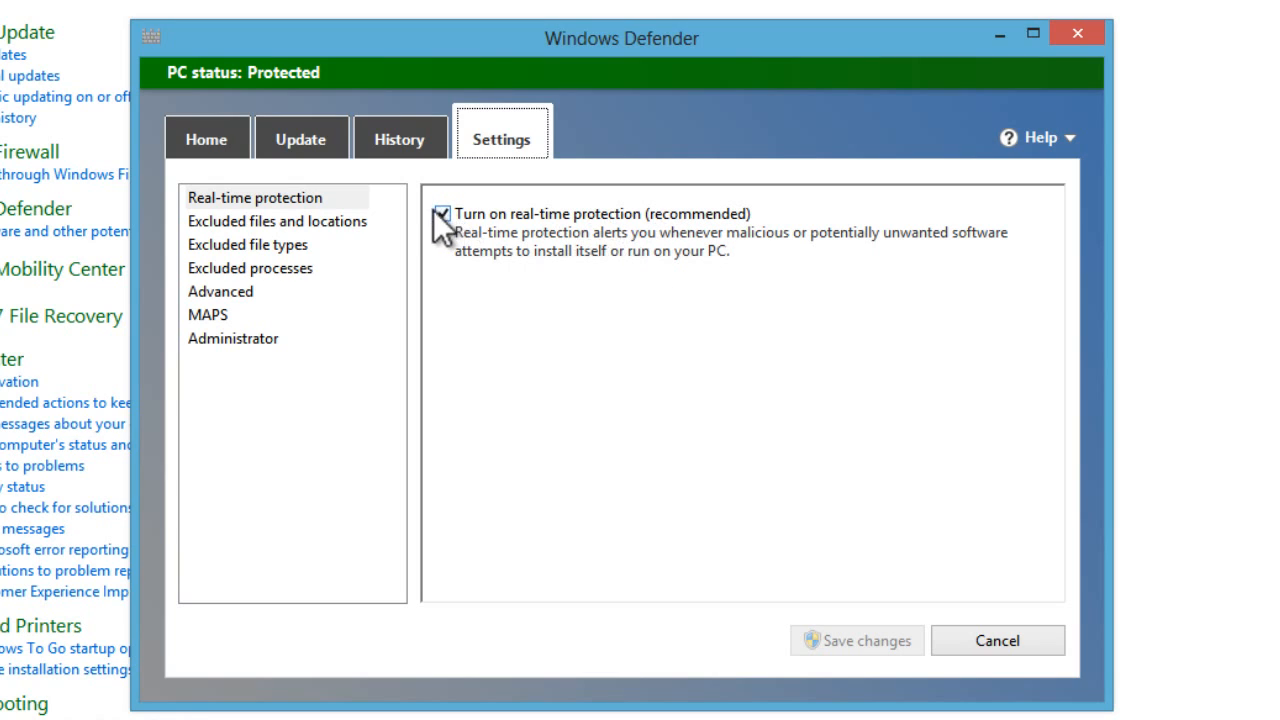
{"action": "left_click", "coordinate": [442, 214]}
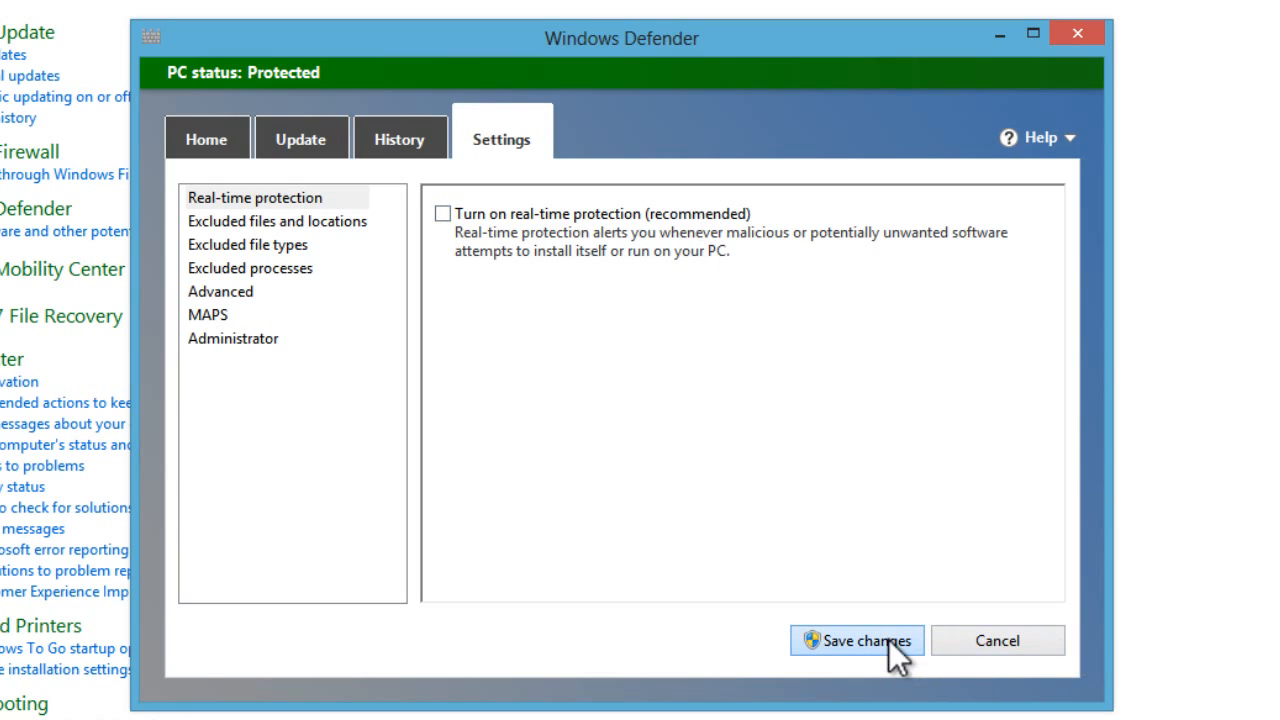
{"action": "left_click", "coordinate": [856, 640]}
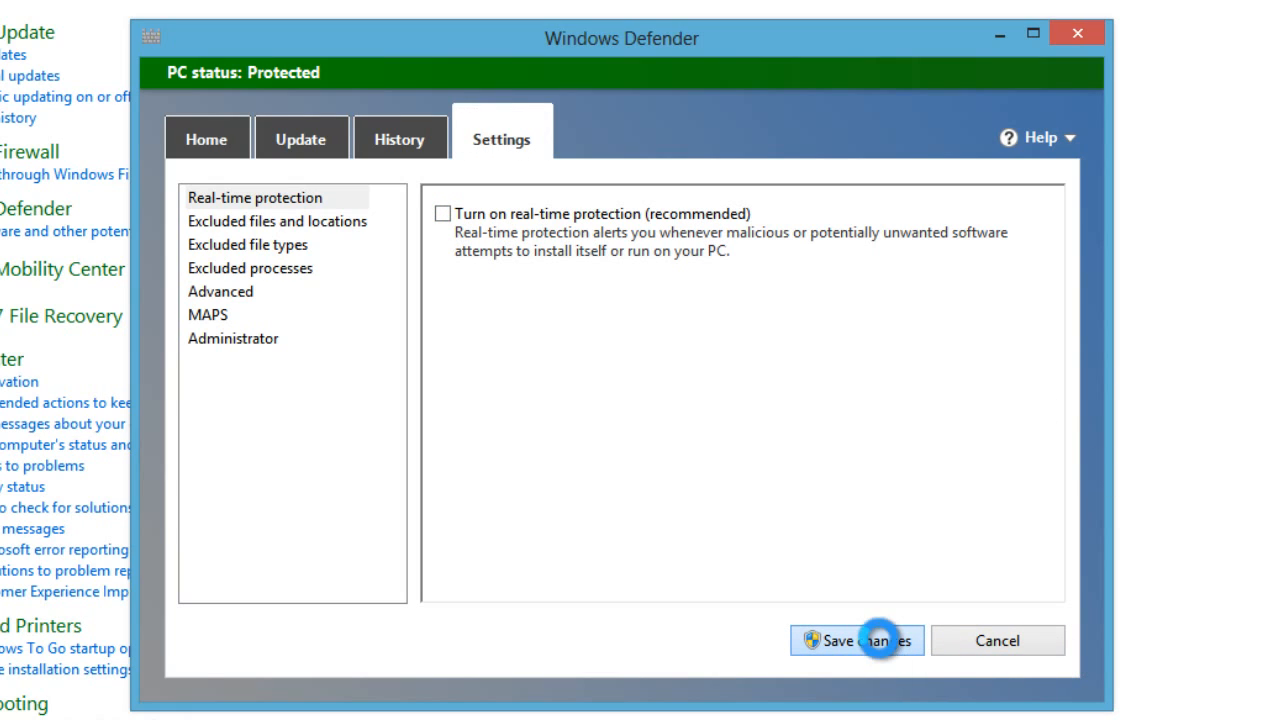
{"action": "left_click", "coordinate": [856, 640]}
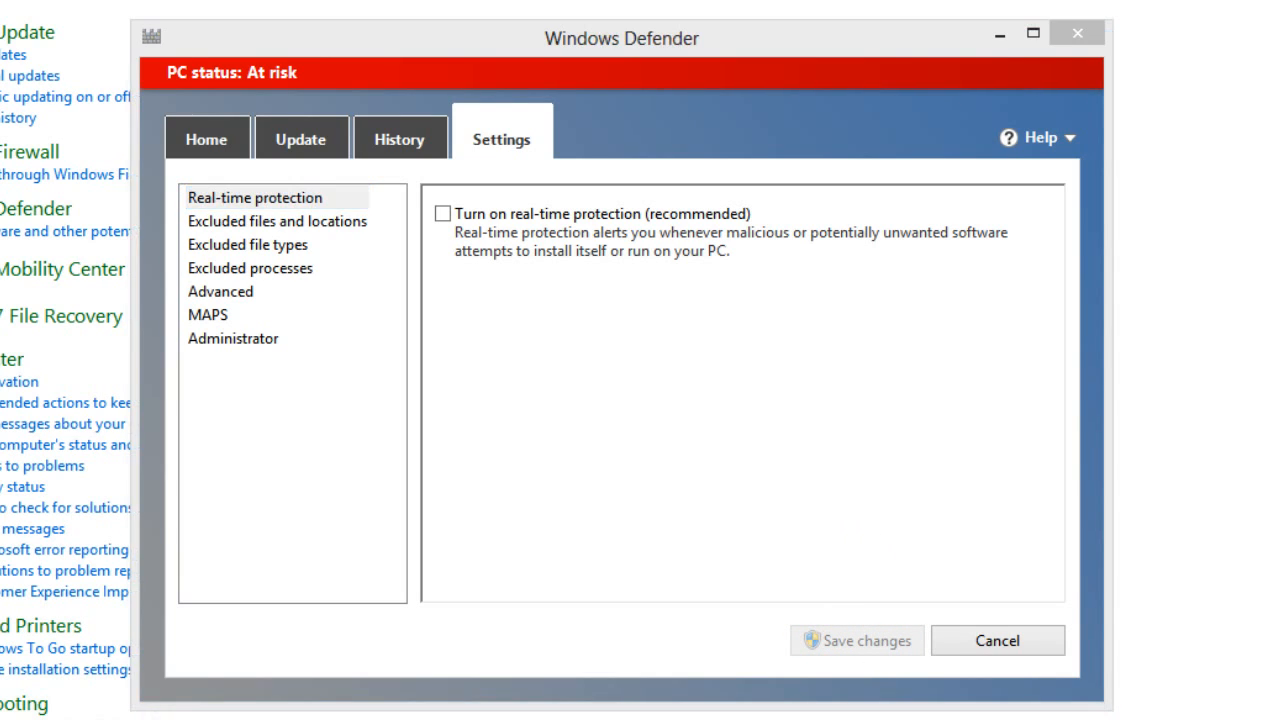
{"action": "left_click_drag", "start_coordinate": [620, 38], "coordinate": [624, 48]}
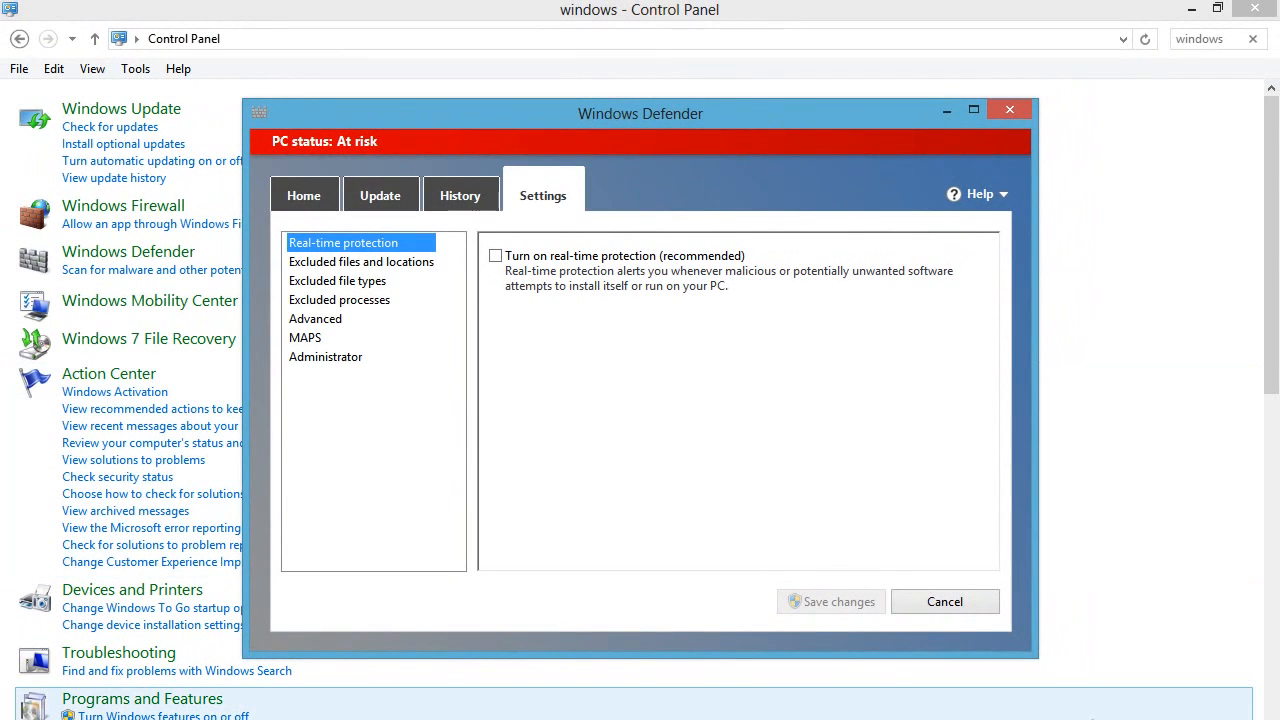
{"action": "mouse_move", "coordinate": [390, 162]}
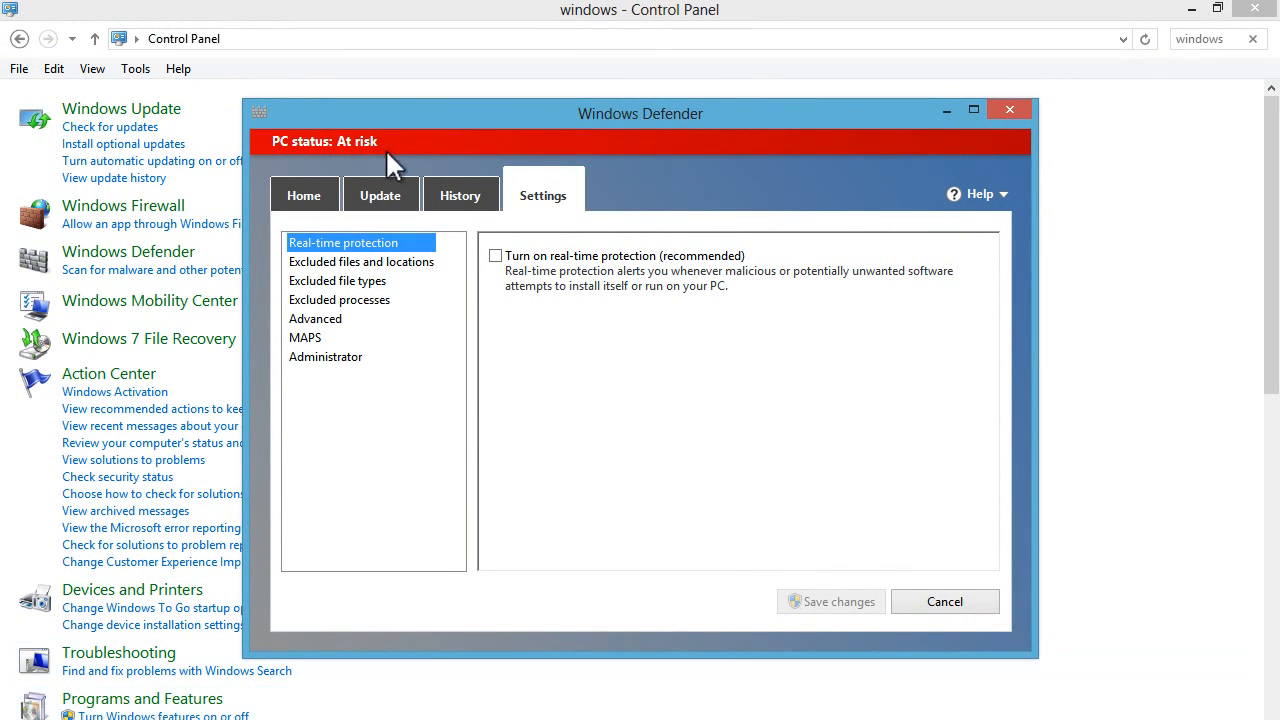
From the Home overview, turn real-time protection back on so status reads Protected
{"action": "left_click", "coordinate": [304, 196]}
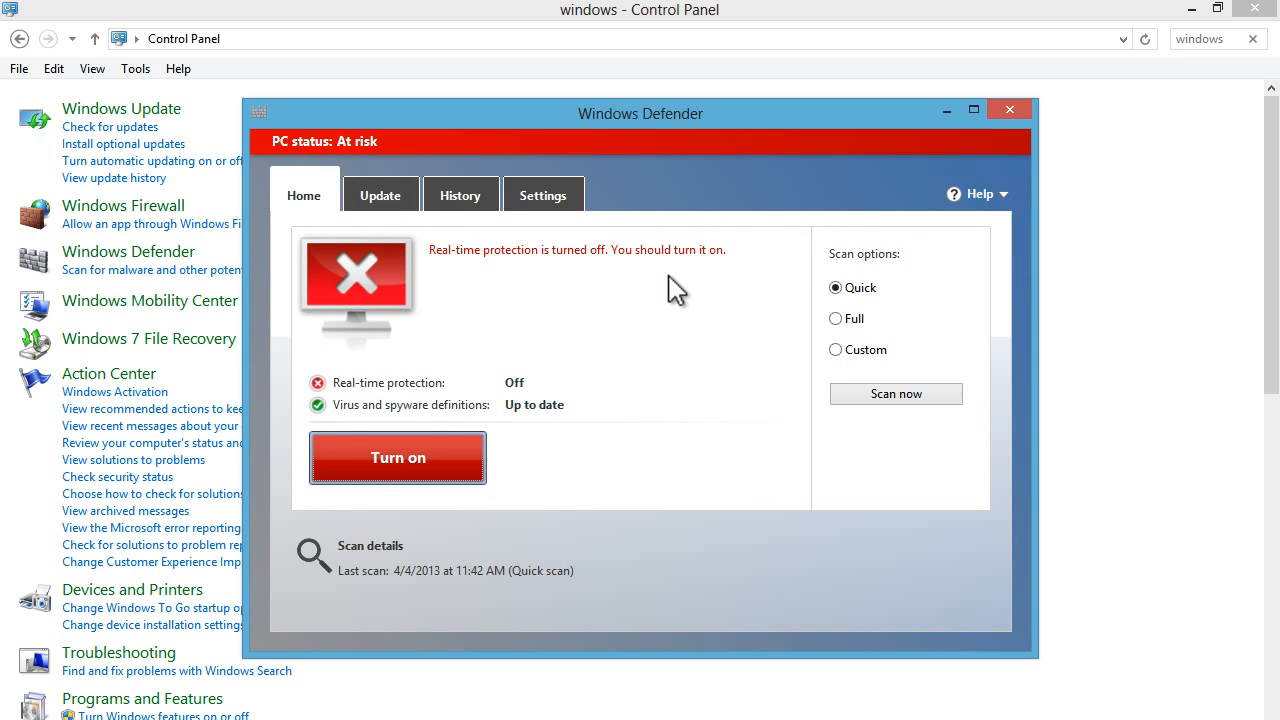
{"action": "mouse_move", "coordinate": [624, 316]}
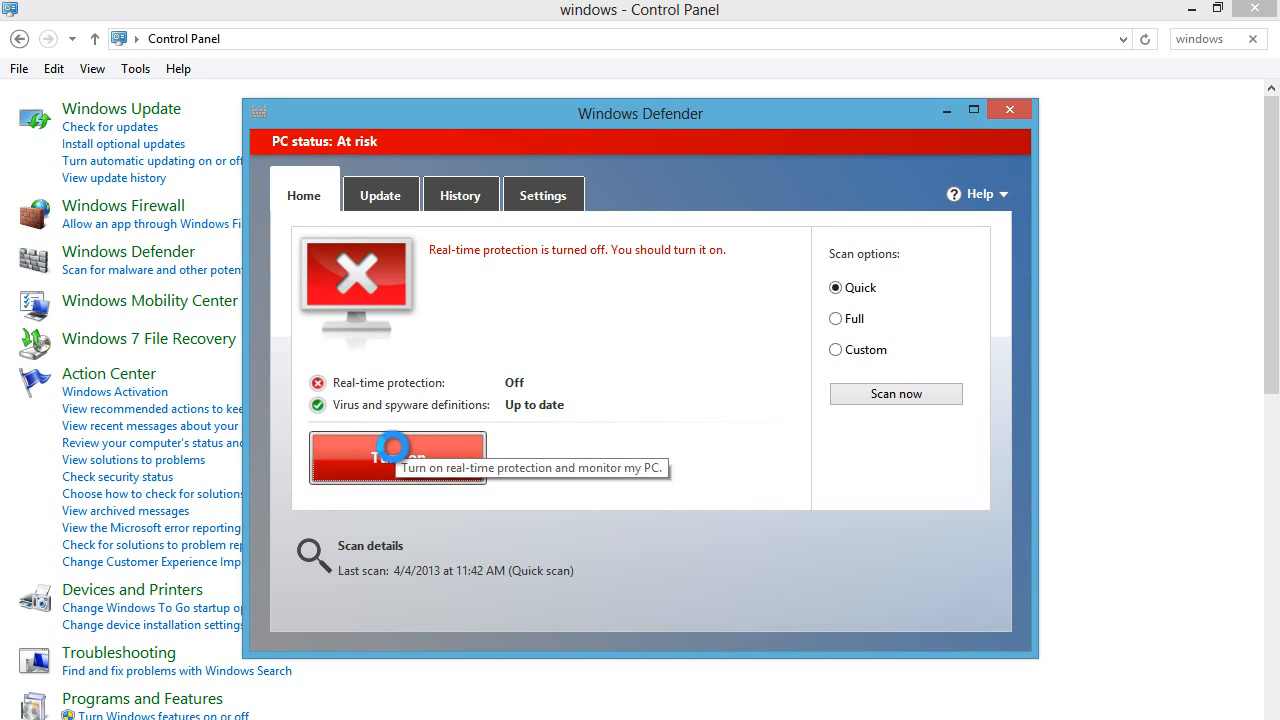
{"action": "left_click", "coordinate": [396, 456]}
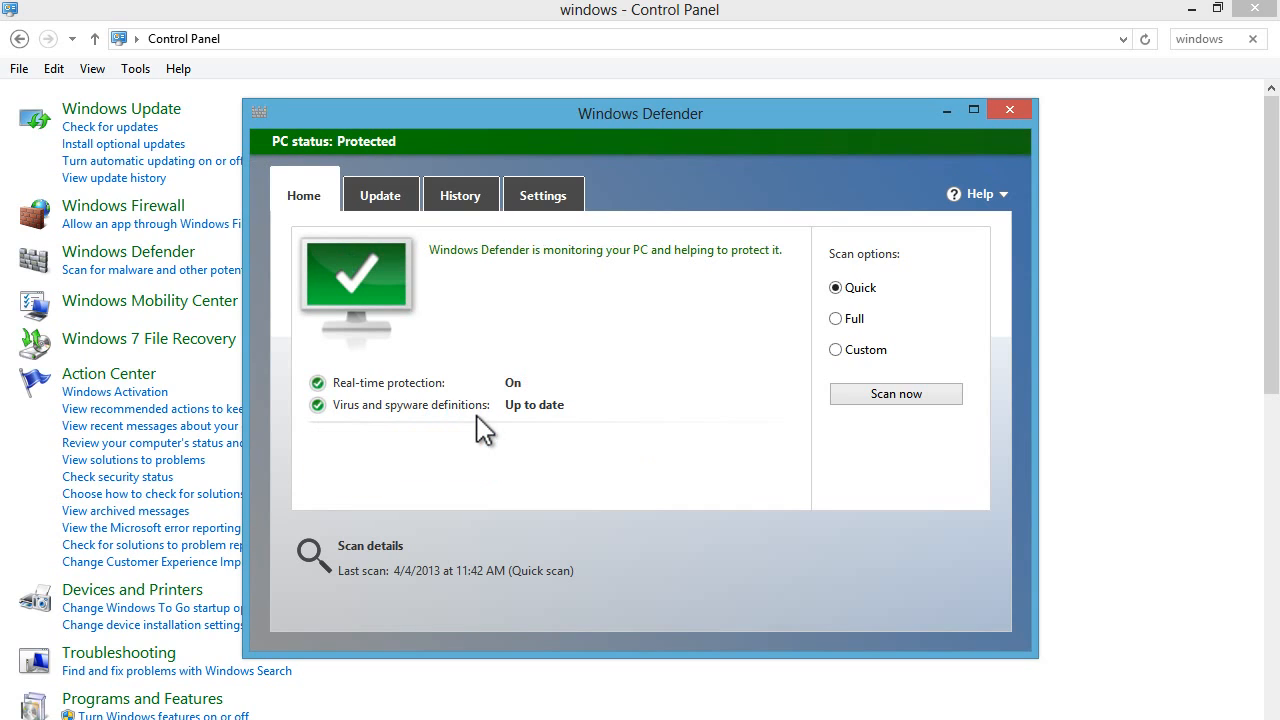
{"action": "mouse_move", "coordinate": [516, 236]}
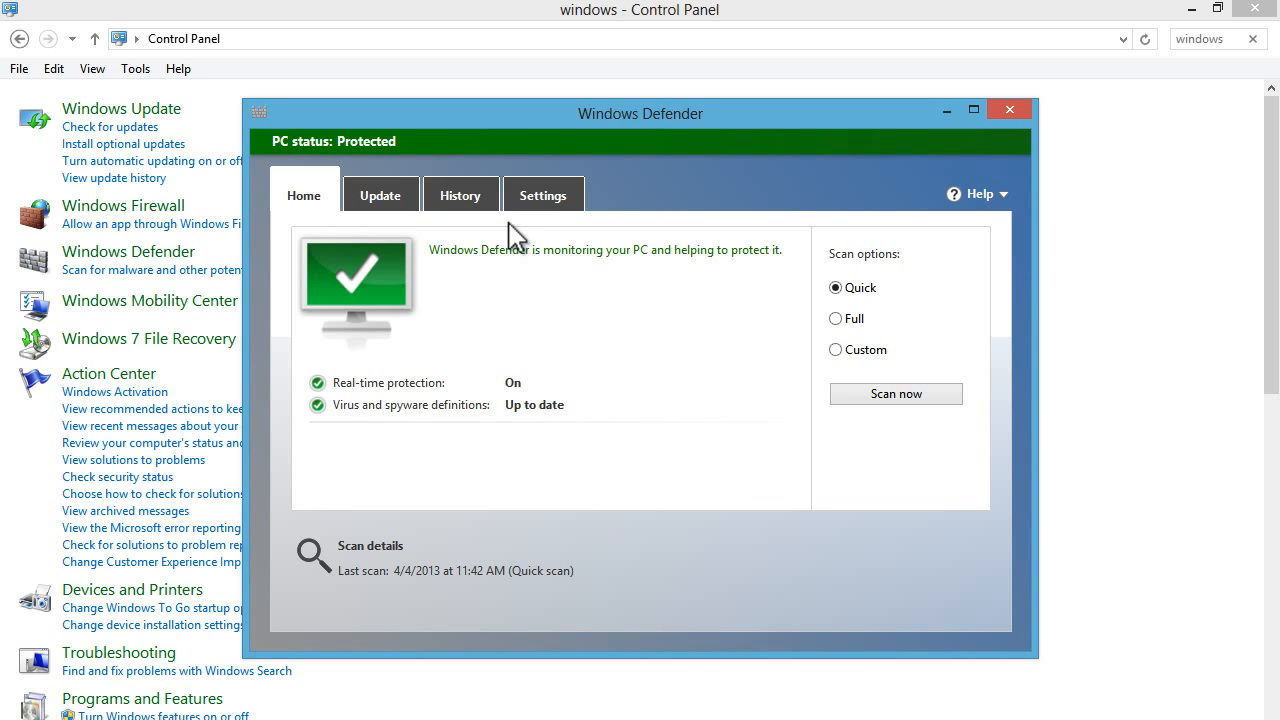
Save real-time protection as off again and check Home shows PC status At risk
{"action": "left_click", "coordinate": [544, 194]}
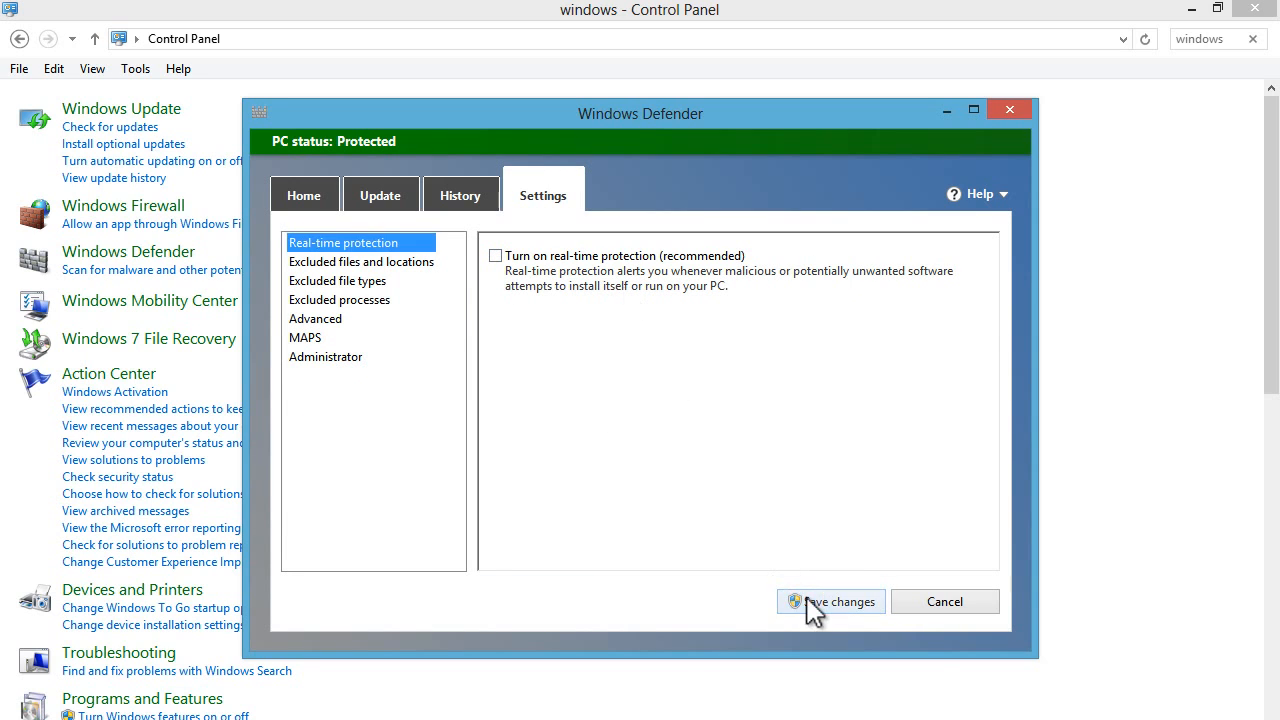
{"action": "left_click", "coordinate": [838, 600]}
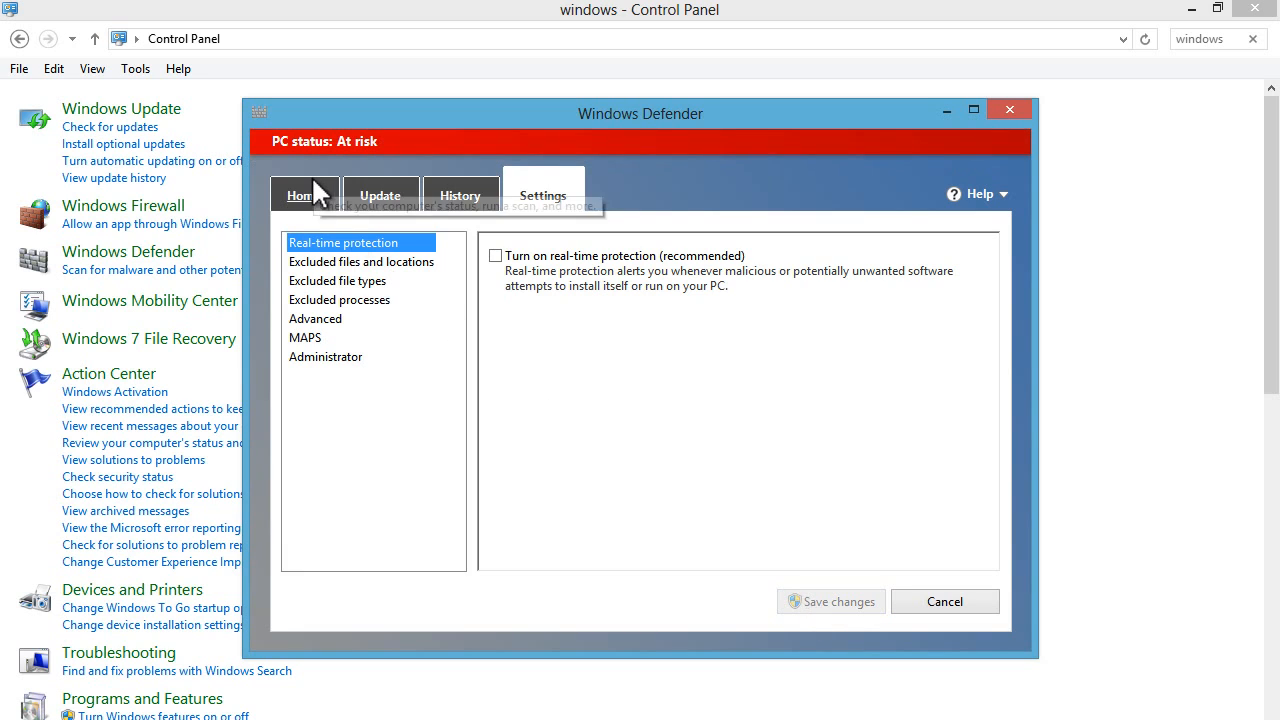
{"action": "left_click", "coordinate": [304, 196]}
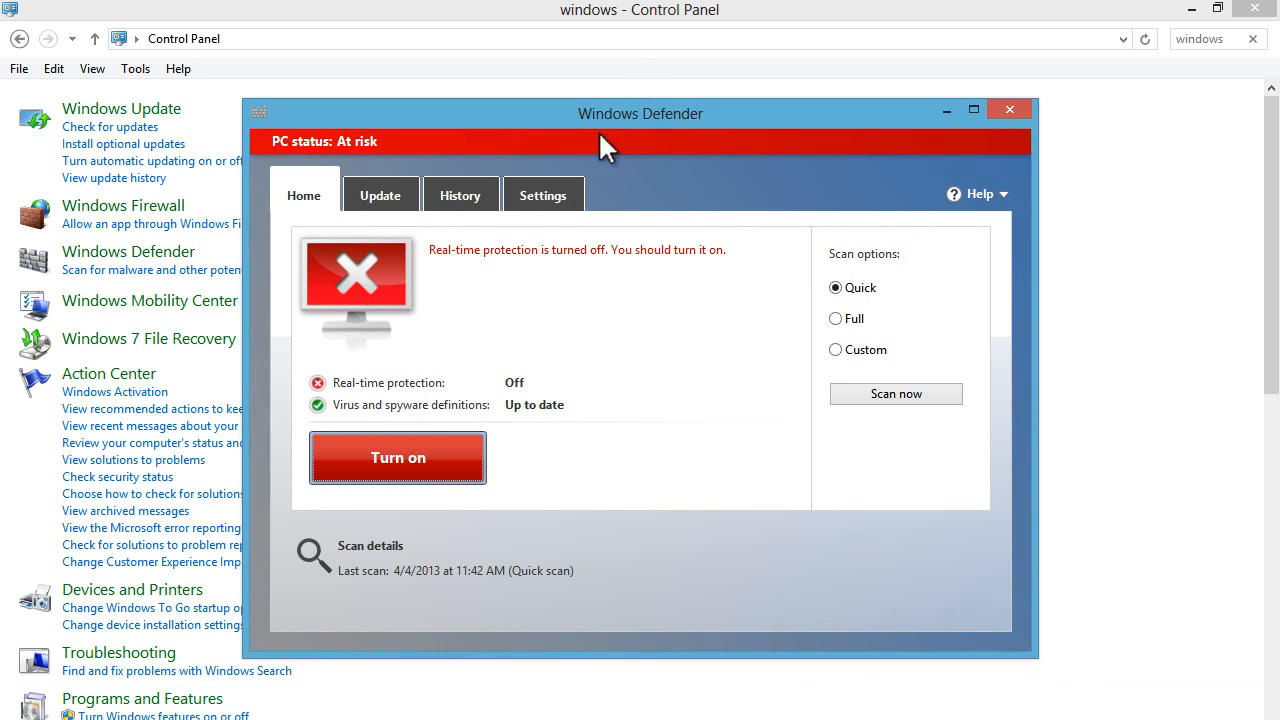
{"action": "left_click", "coordinate": [544, 194]}
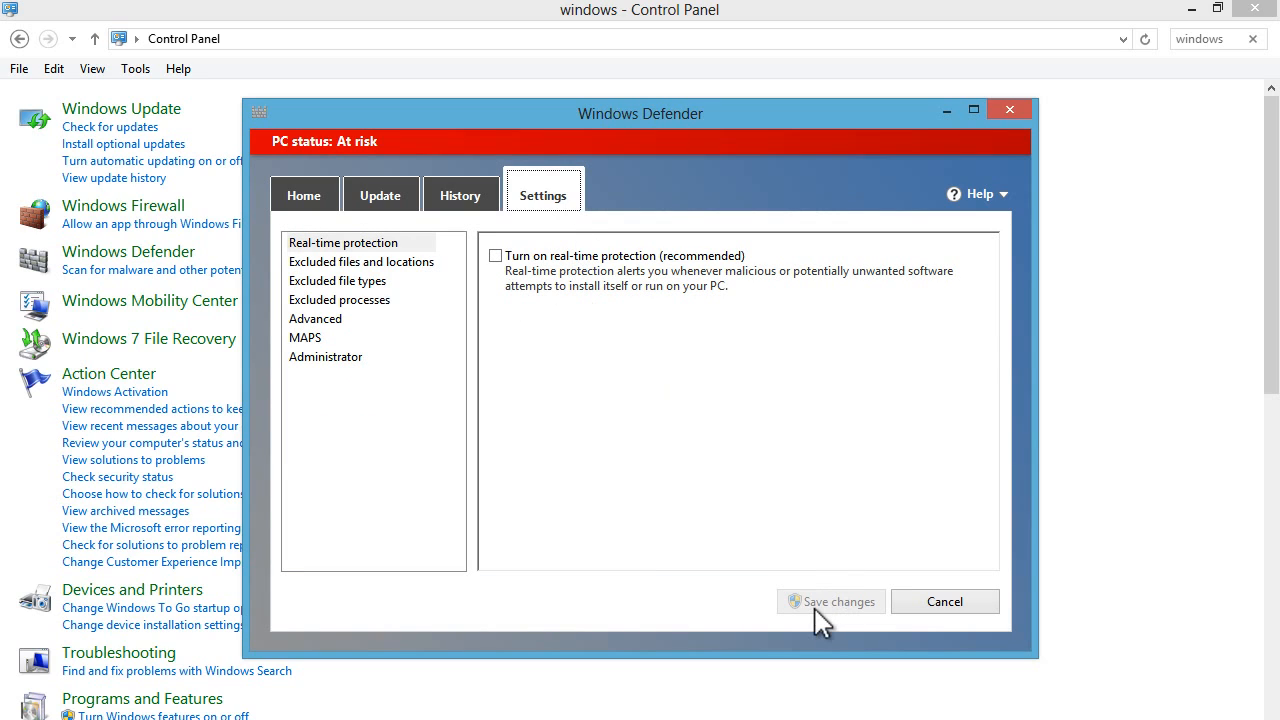
{"action": "left_click", "coordinate": [304, 196]}
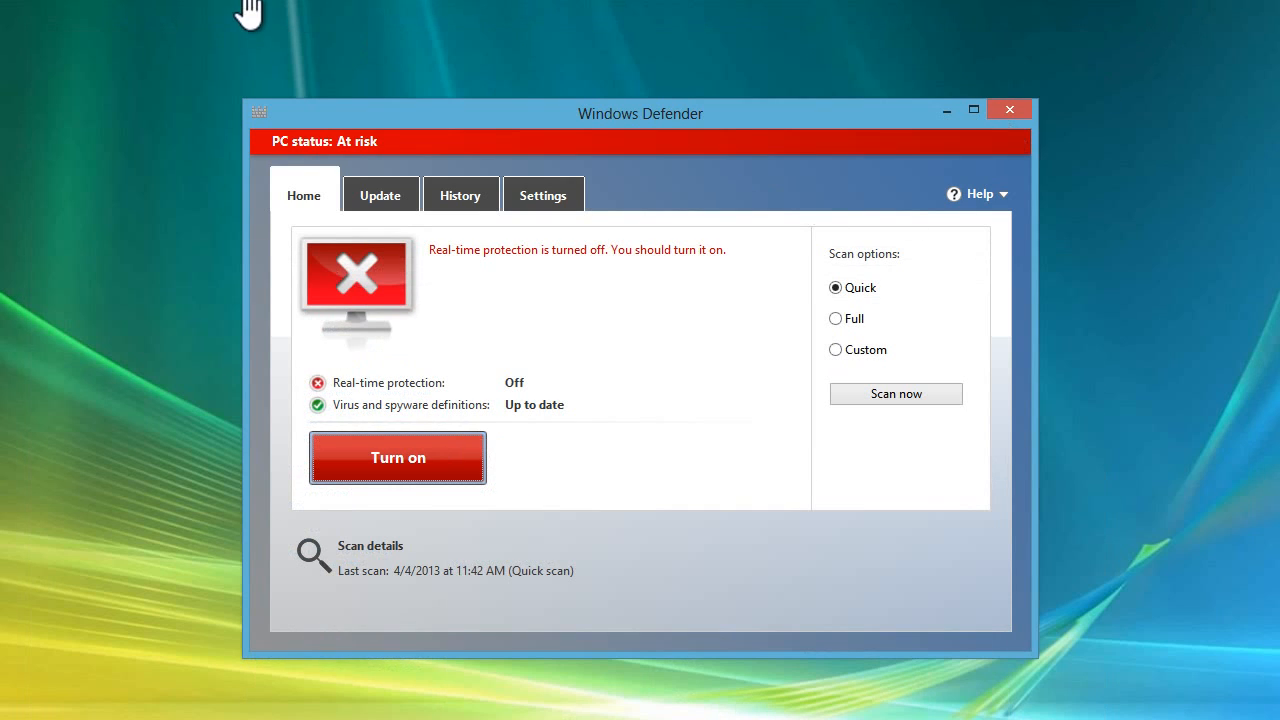
{"action": "mouse_move", "coordinate": [242, 18]}
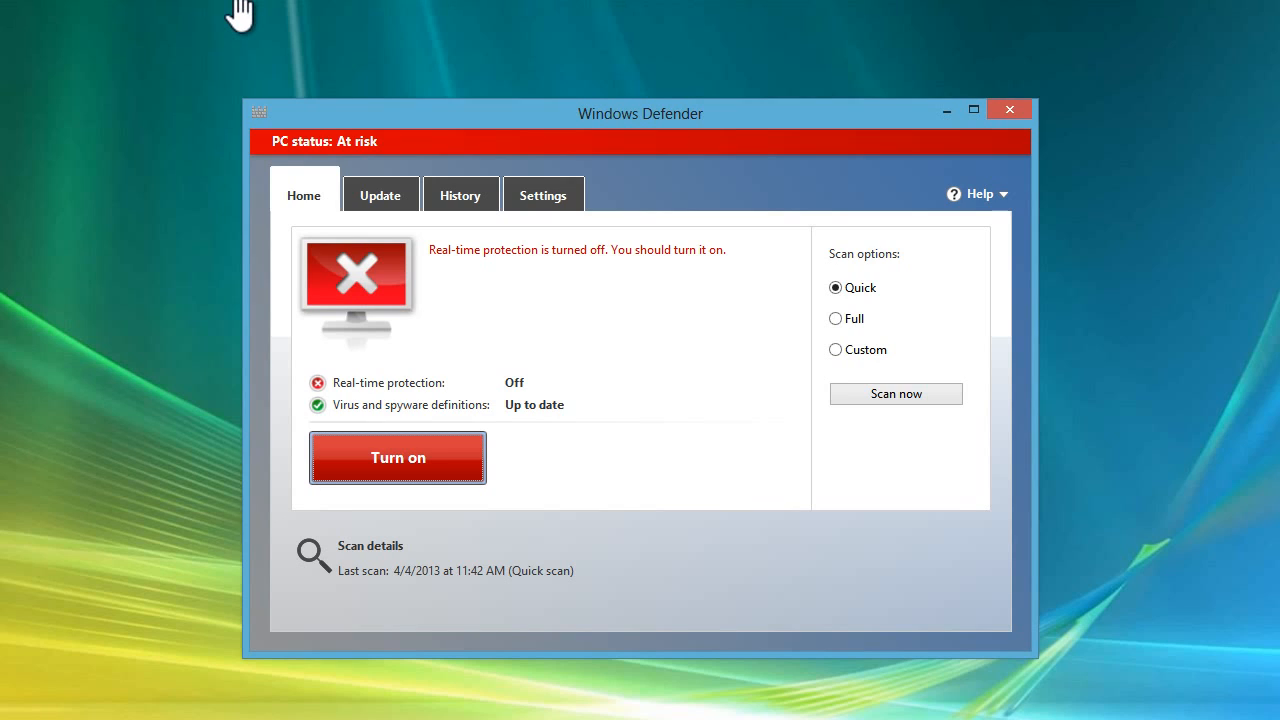